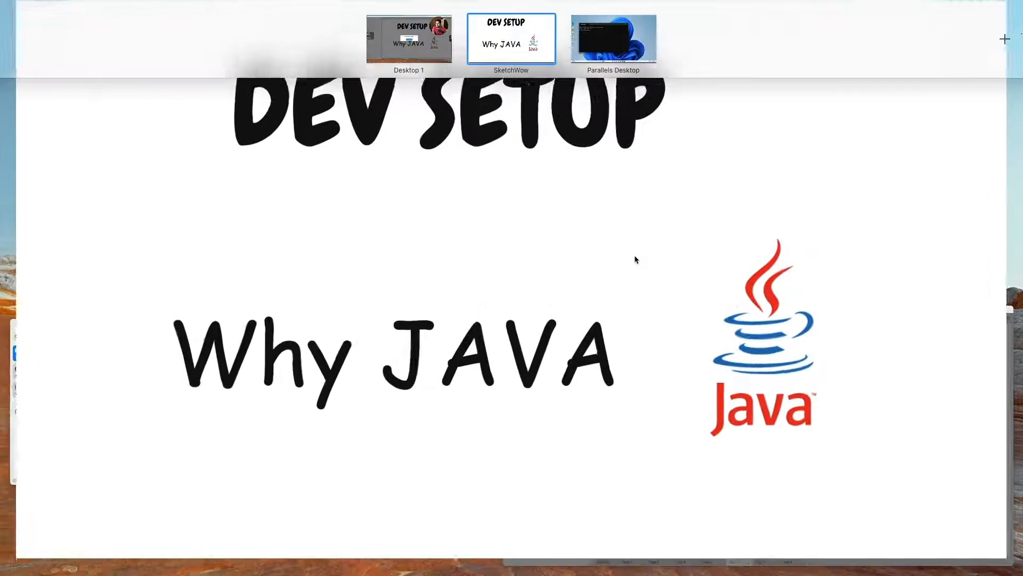
Step: Enter 'java' again at the prompt to show Java is still unrecognized
click(611, 37)
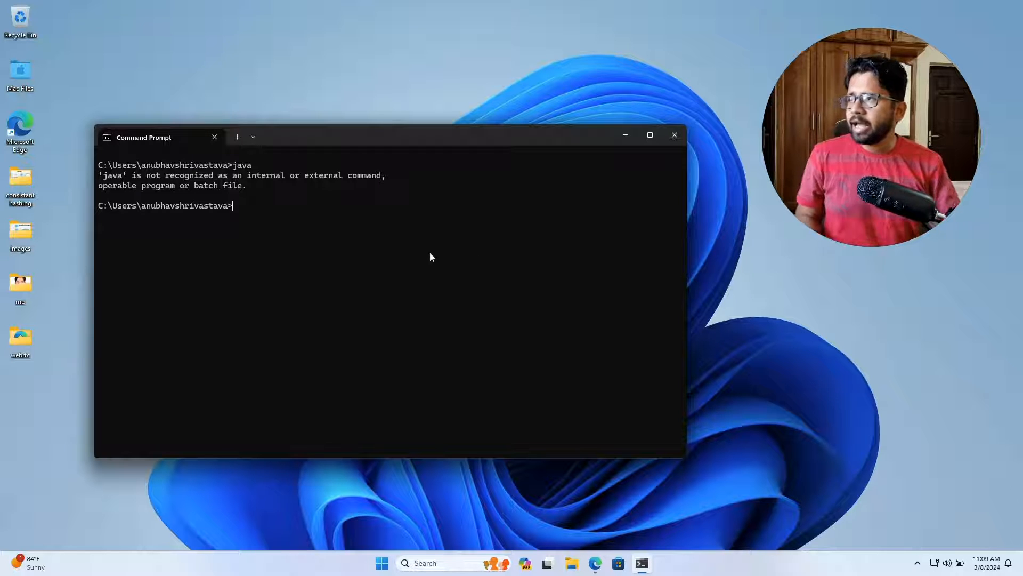
text(j)
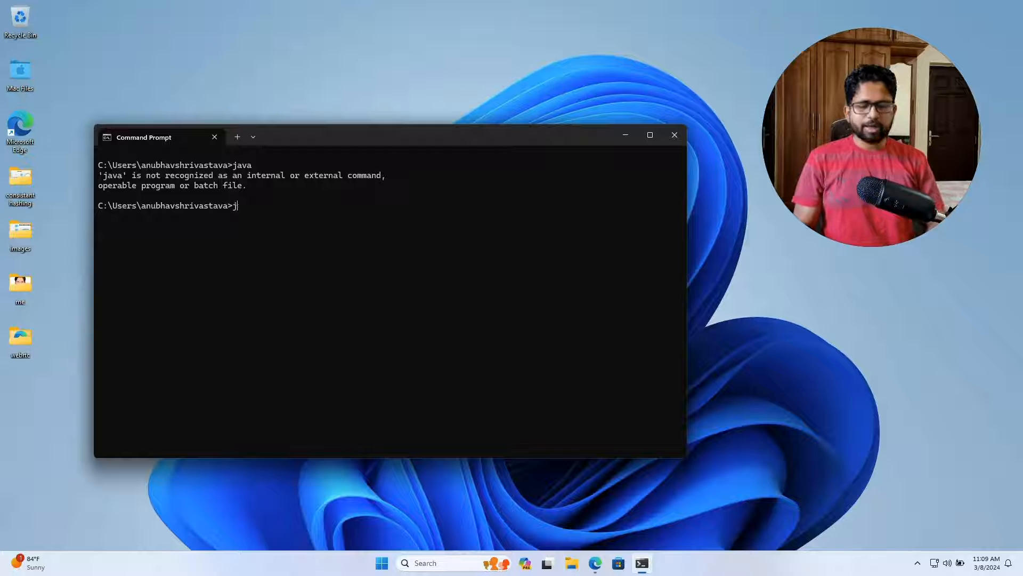
text(ava)
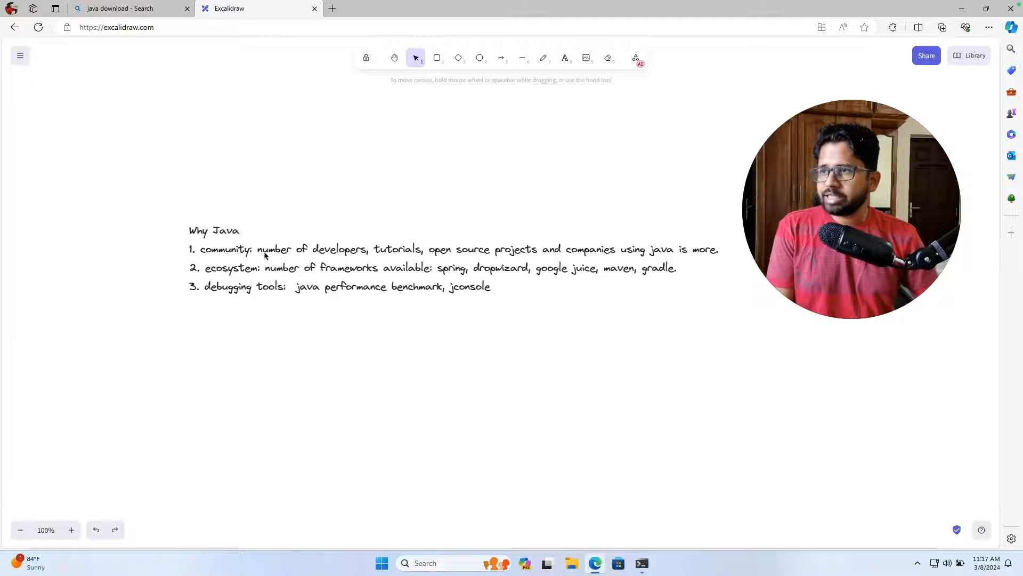
mouse_move(550, 272)
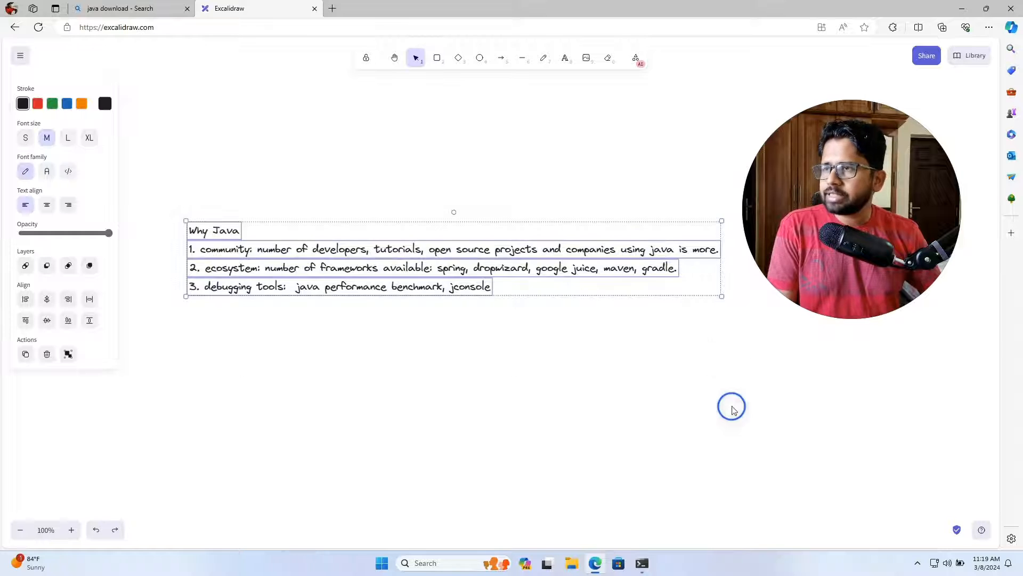
Step: Deselect the 'Why Java' notes by clicking empty canvas
click(731, 406)
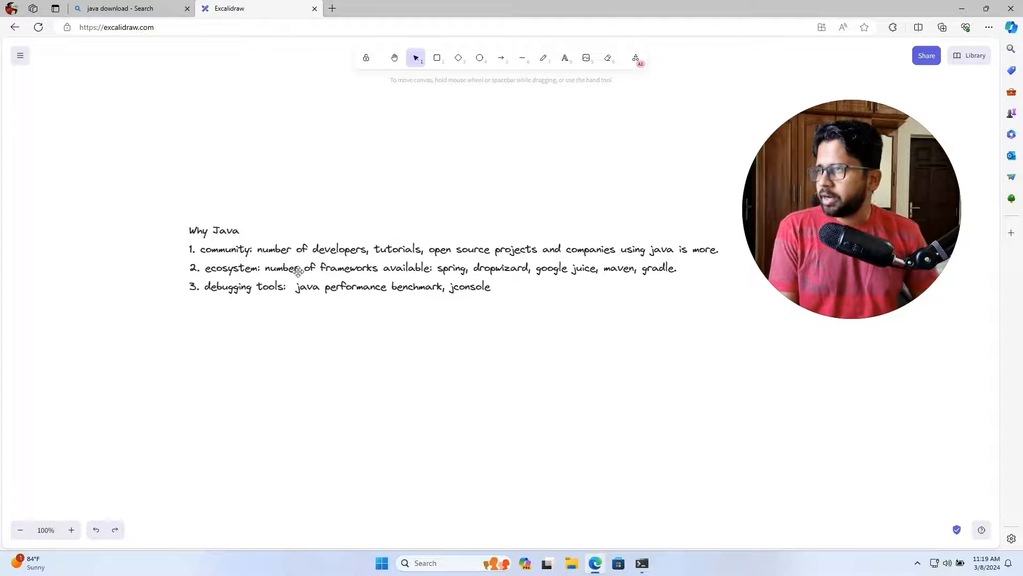
mouse_move(297, 264)
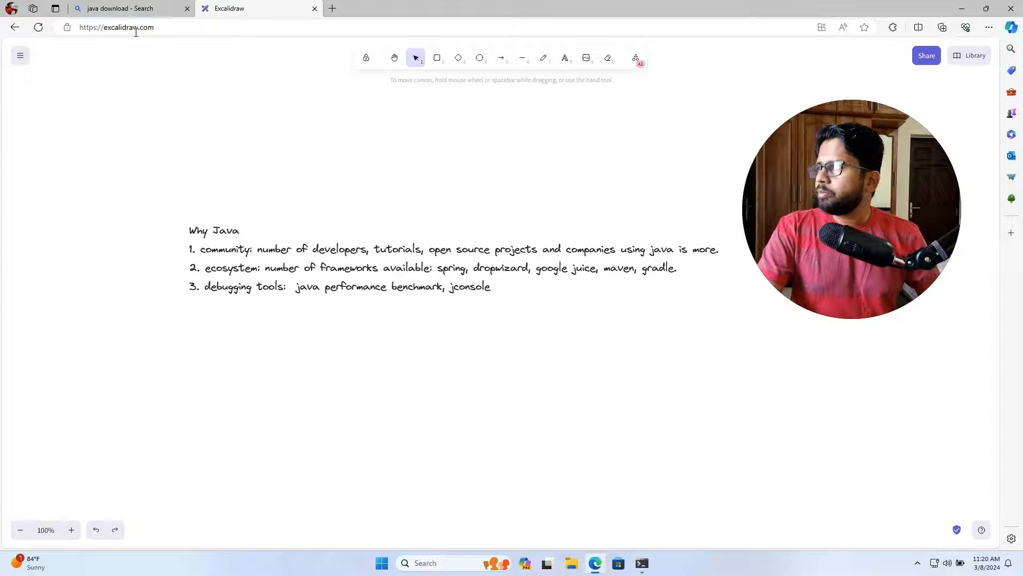
mouse_move(174, 190)
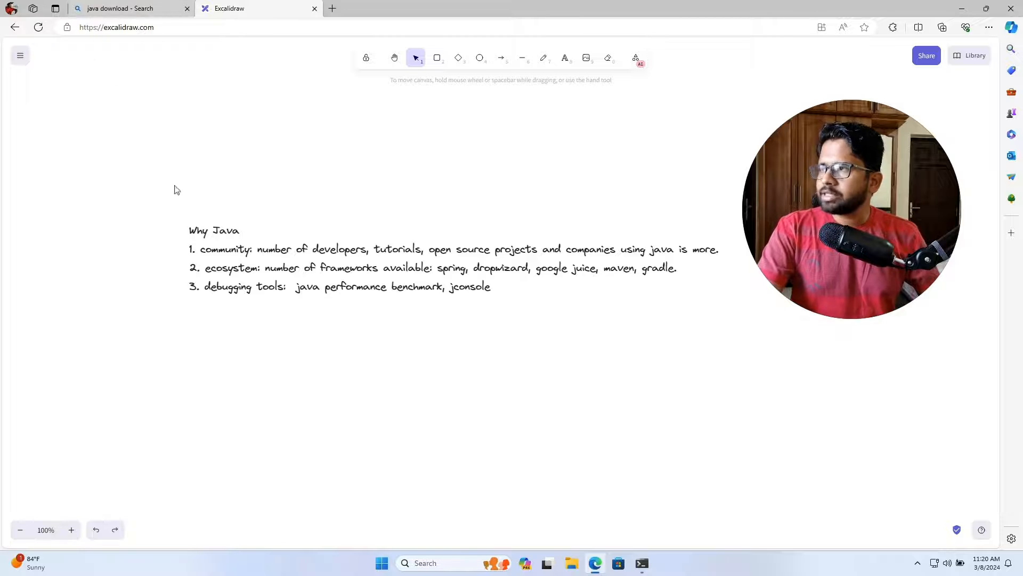
mouse_move(162, 201)
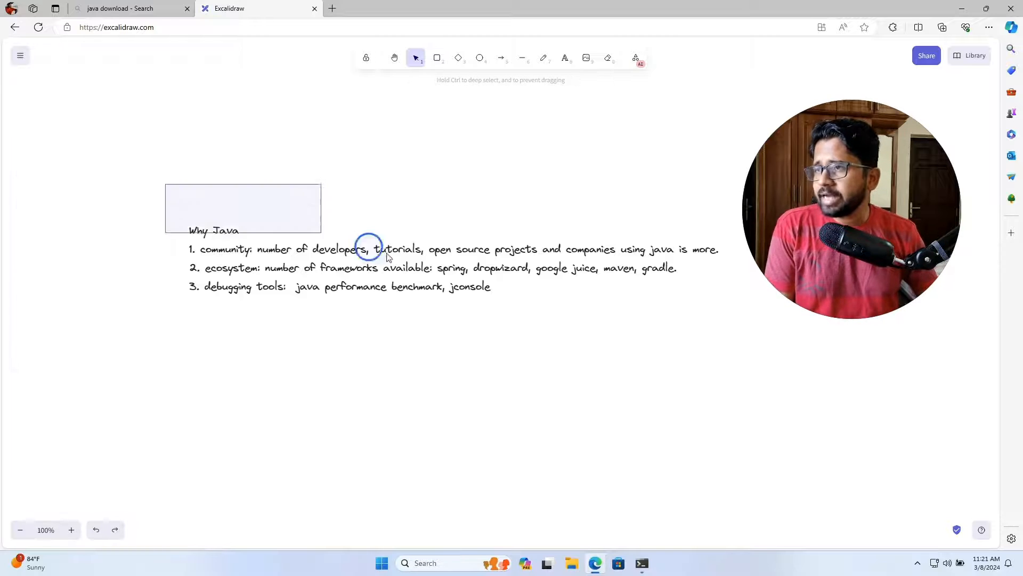
Step: Select the 'Why Java' lines, then view the Bing 'java download' results
click(388, 255)
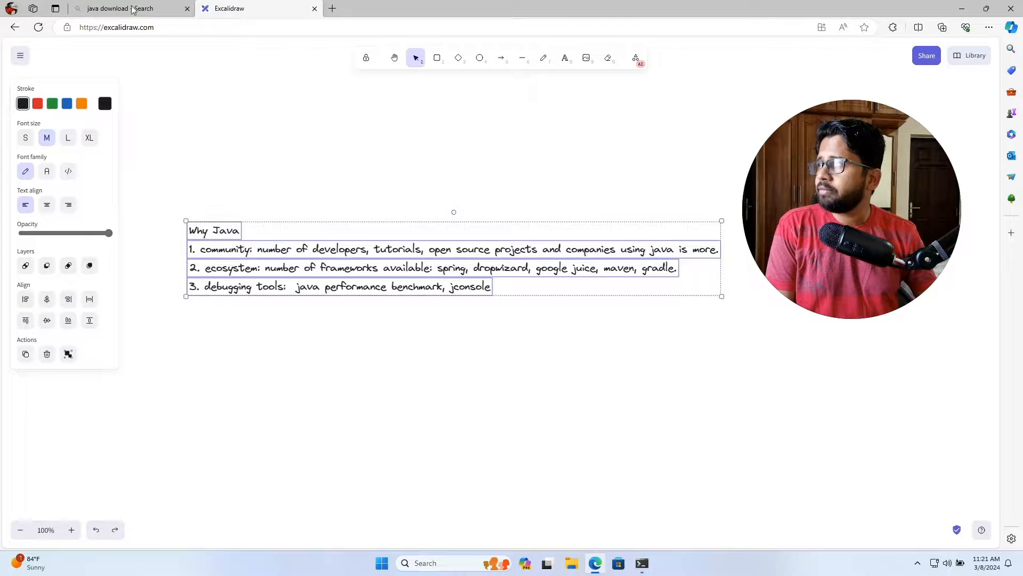
click(124, 9)
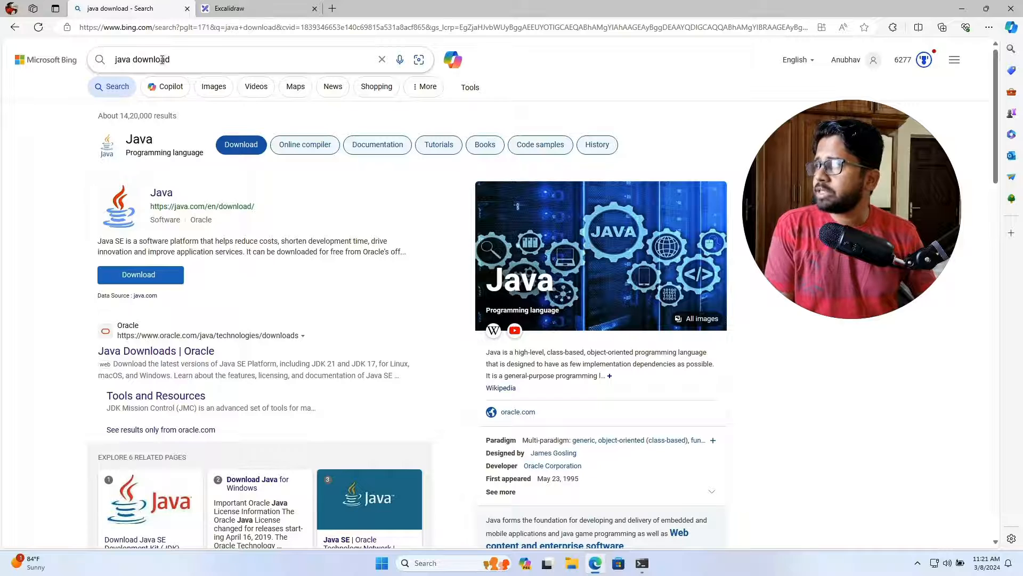
scroll(down, 3)
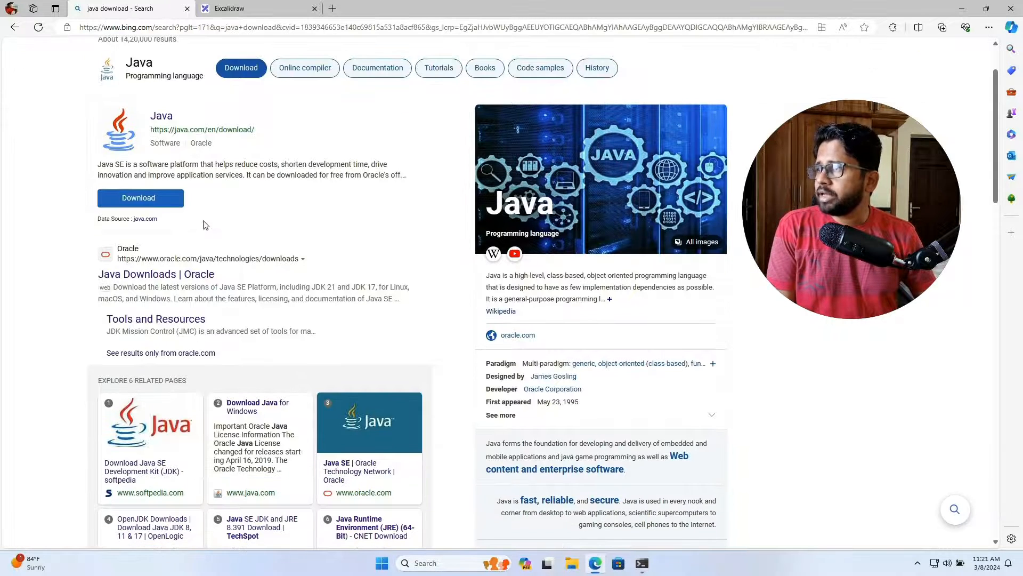
Step: Go to Oracle's Java Downloads page and show the JDK 17.0.10 packages
click(156, 274)
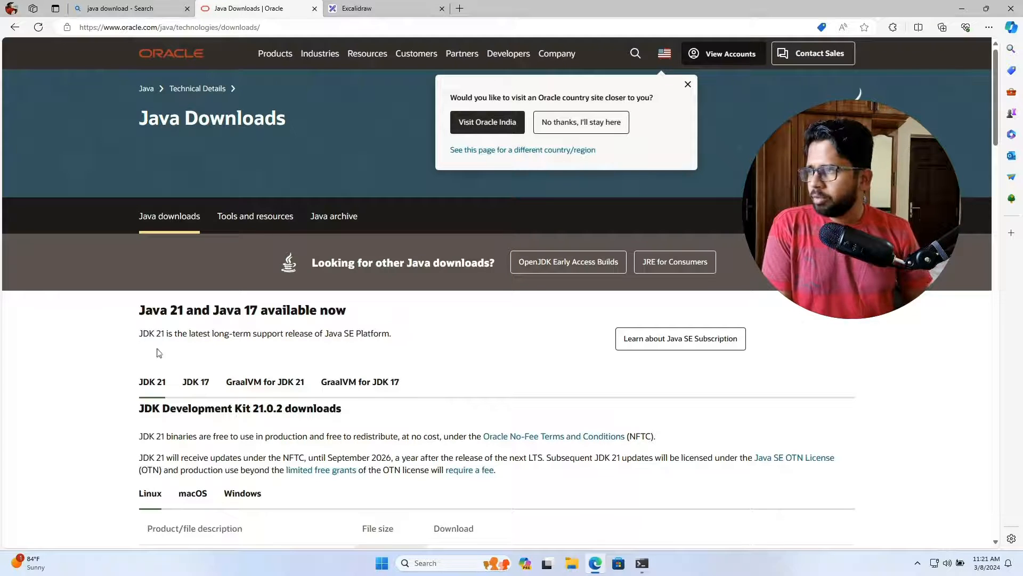
mouse_move(319, 372)
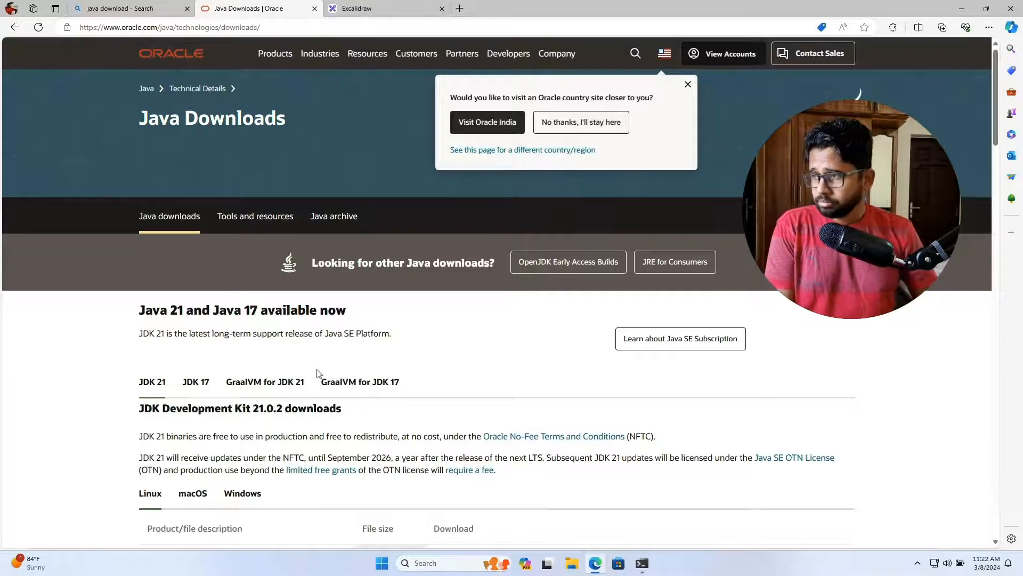
scroll(down, 3)
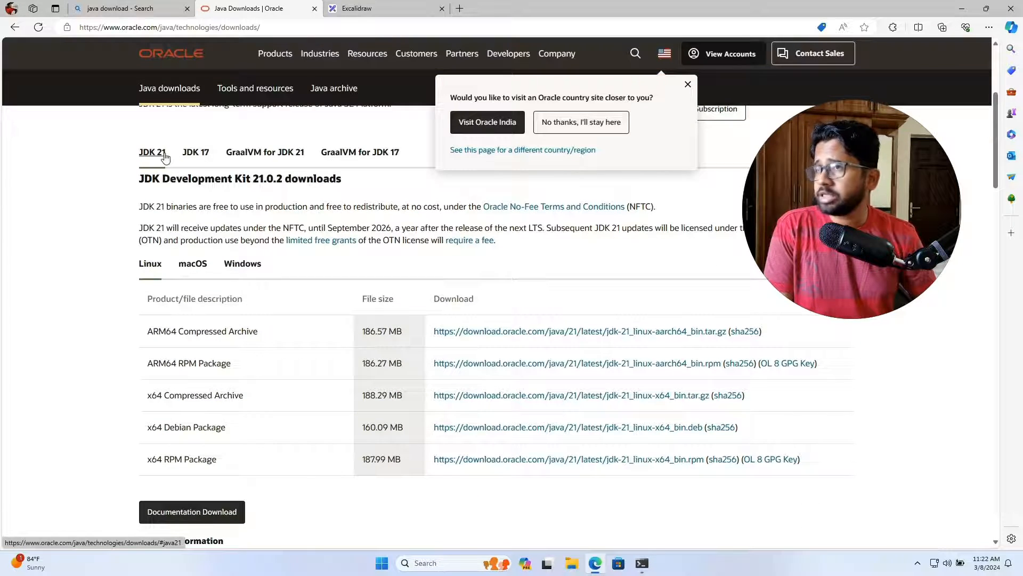
mouse_move(150, 157)
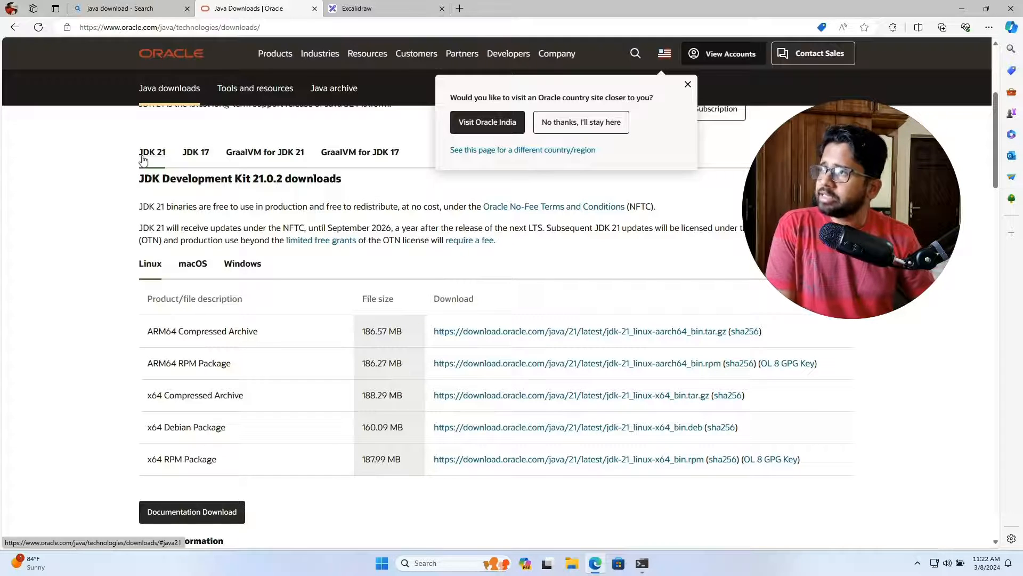
click(195, 153)
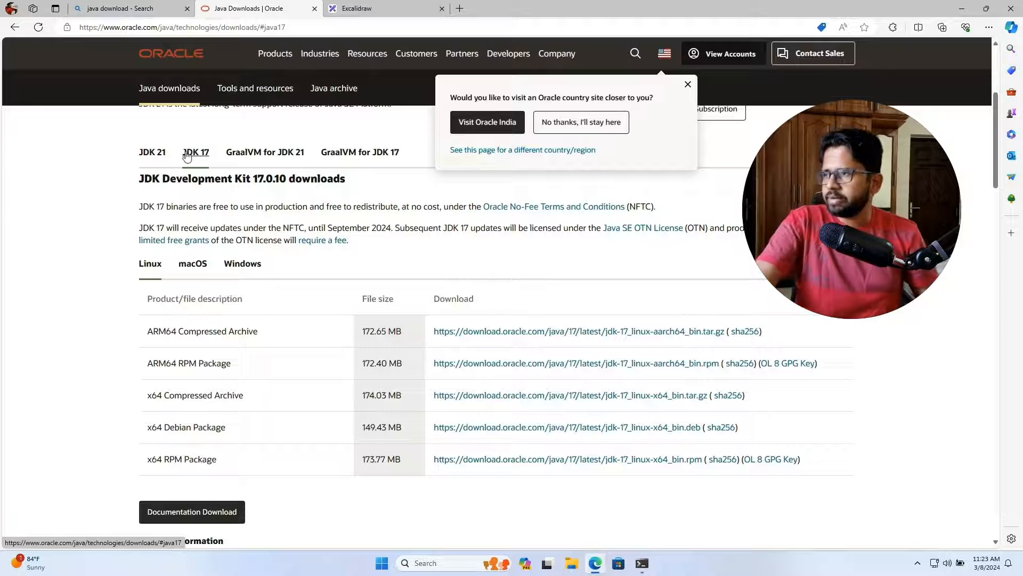
Step: Show the Windows JDK 17 packages including the x64 MSI installer
scroll(down, 3)
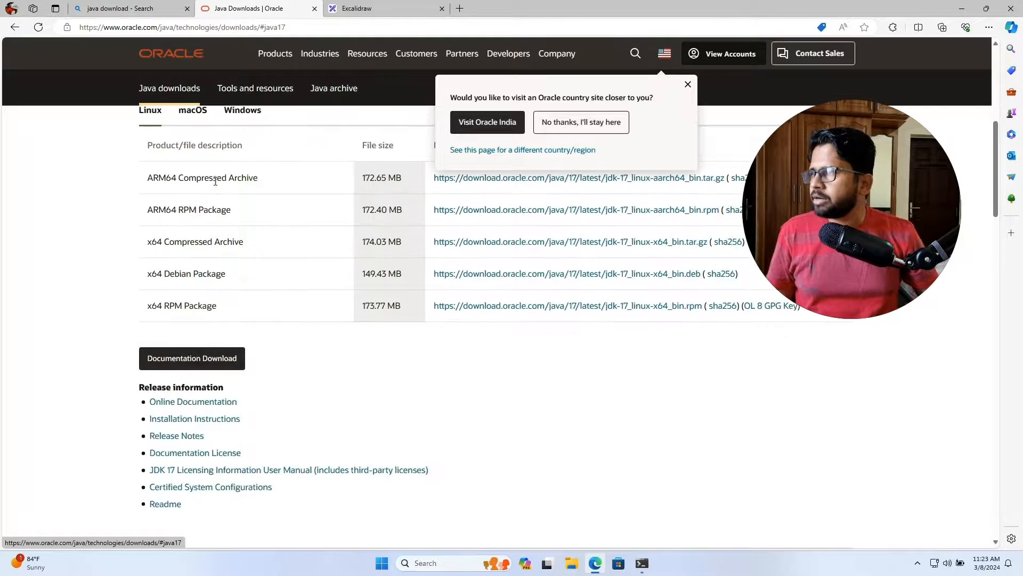
click(242, 109)
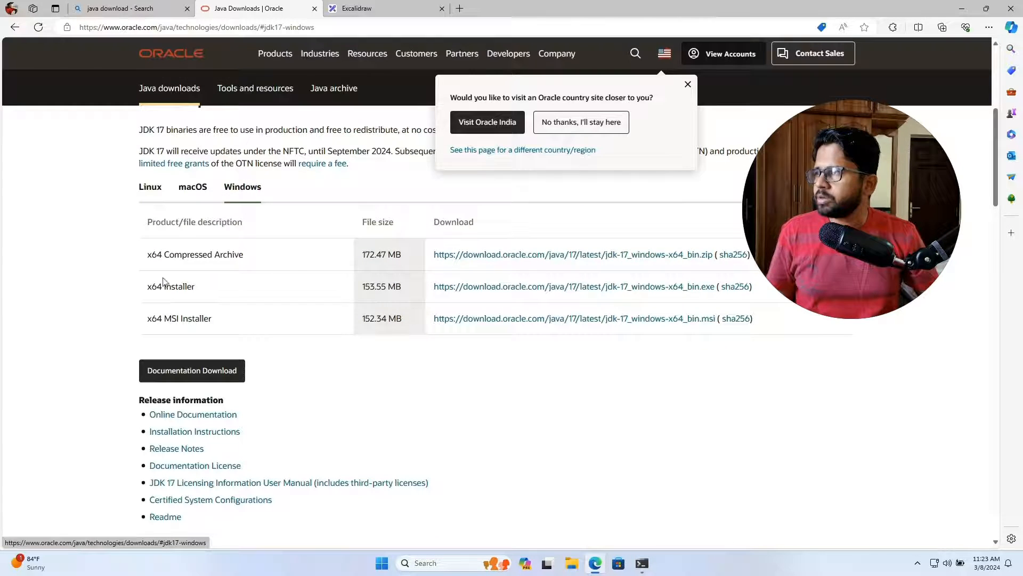
mouse_move(519, 332)
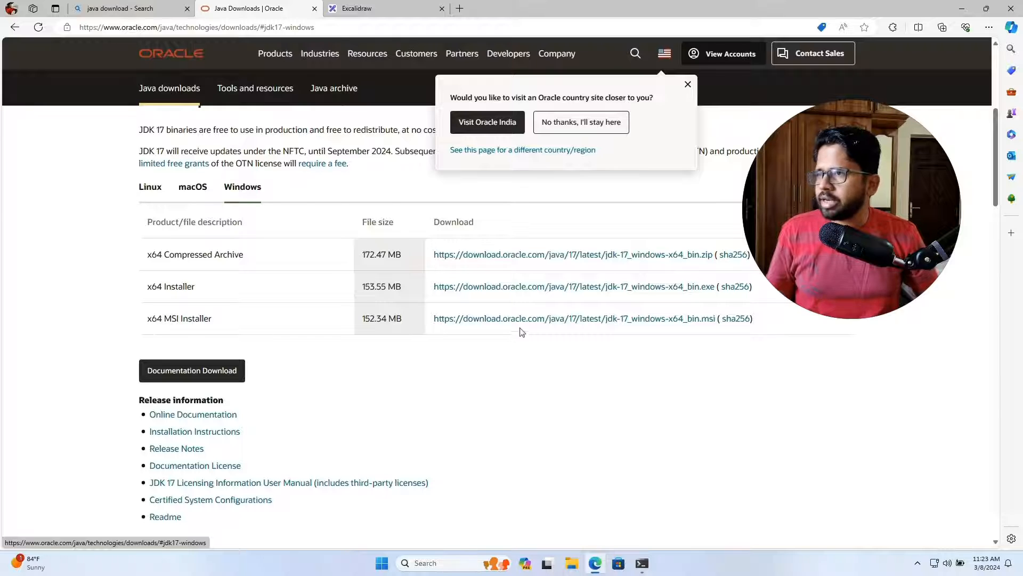
mouse_move(530, 320)
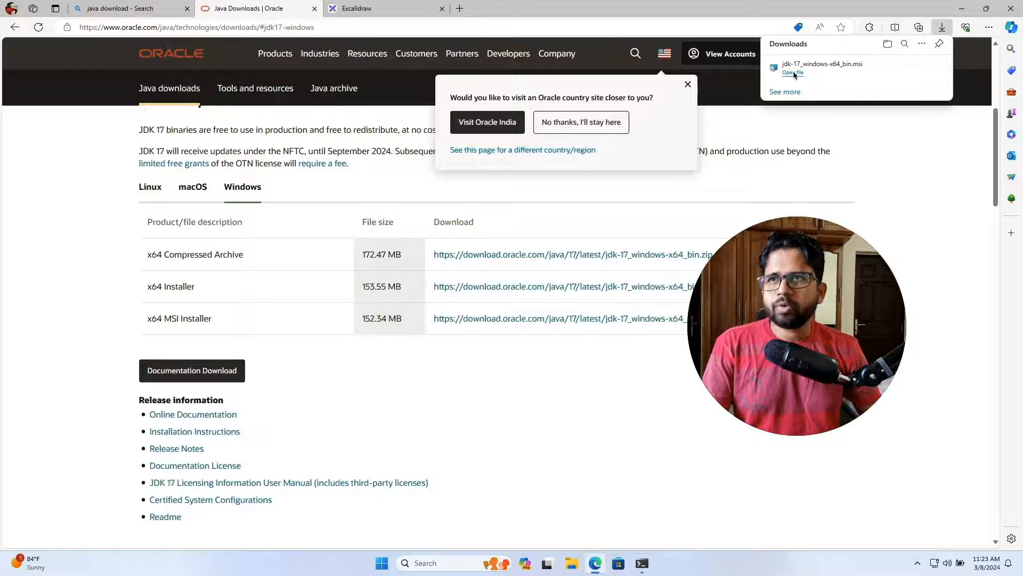
mouse_move(821, 68)
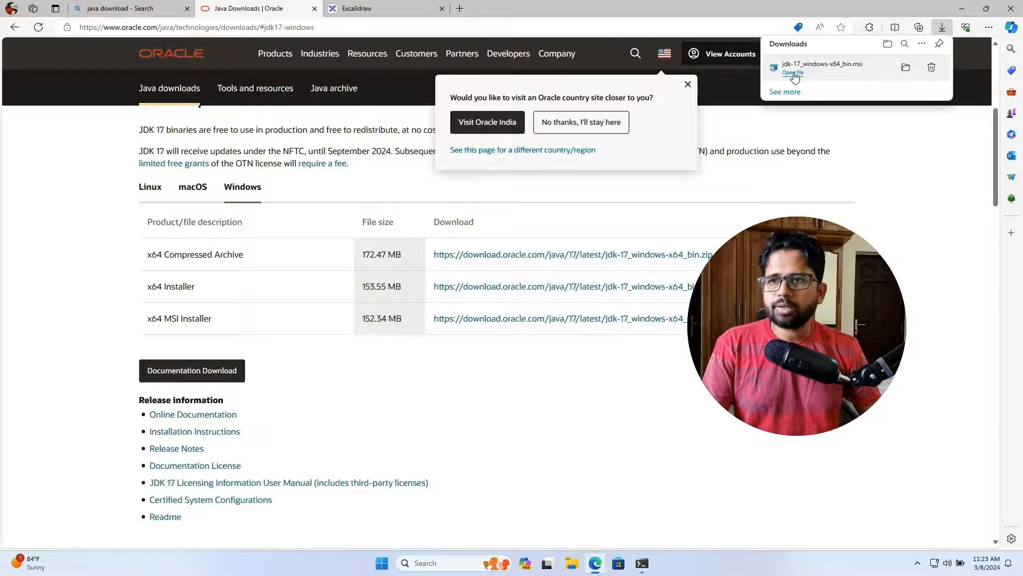
Step: Run the downloaded jdk-17_windows-x64_bin.msi and pass the setup welcome page
click(792, 72)
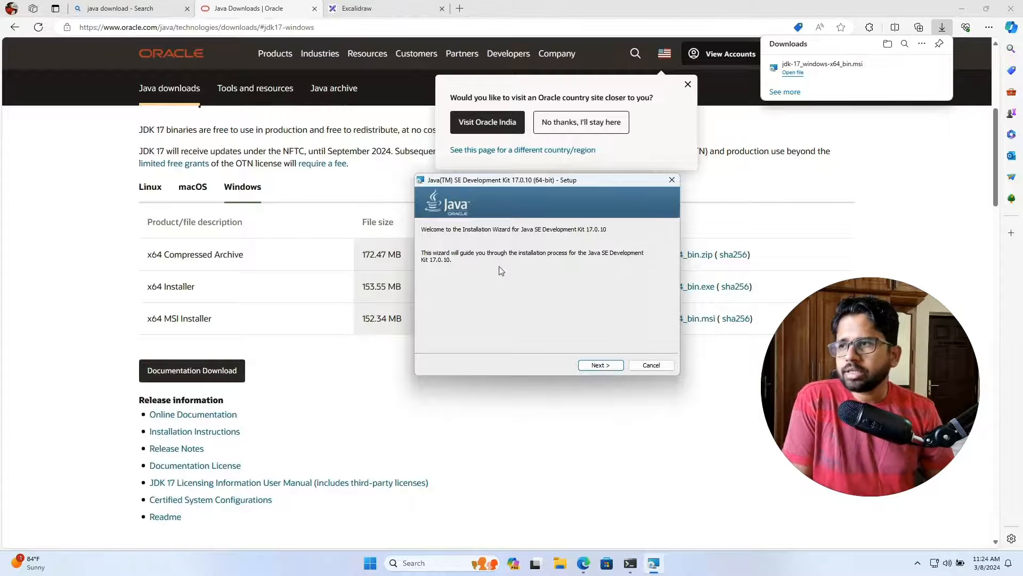
mouse_move(534, 295)
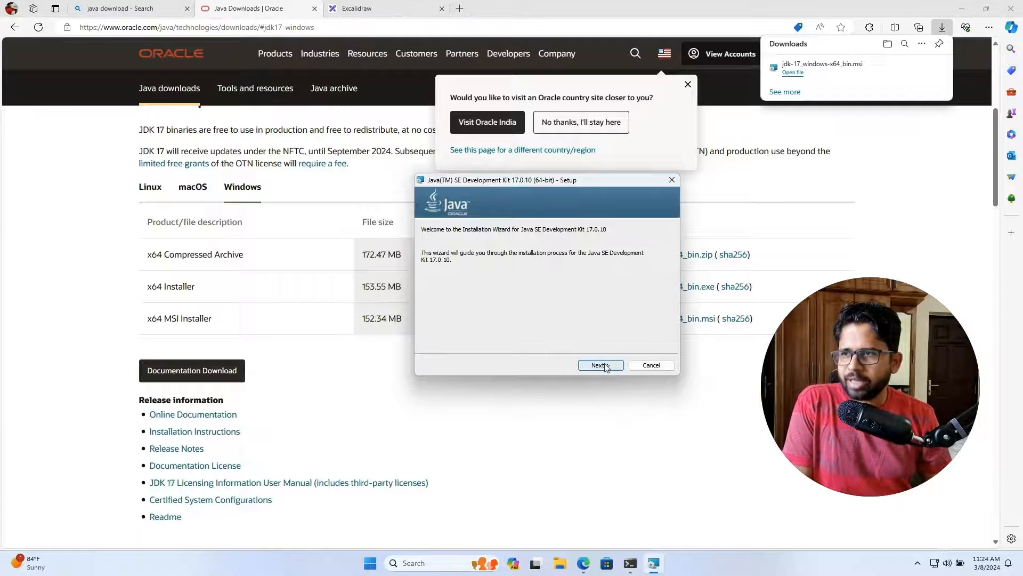
click(599, 365)
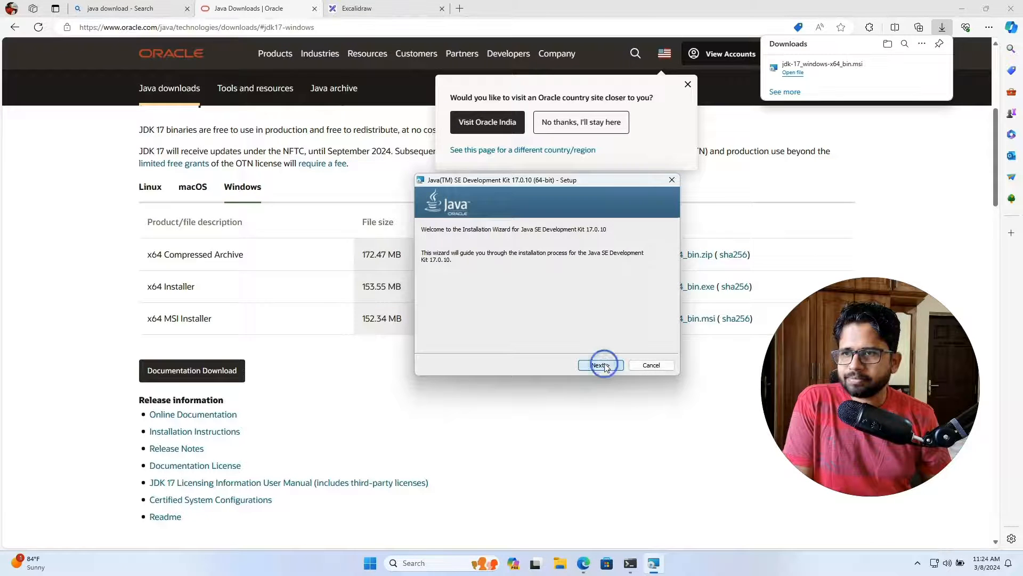
Step: Accept C:\Program Files\Java\jdk-17\ and allow the installer to make changes
click(598, 364)
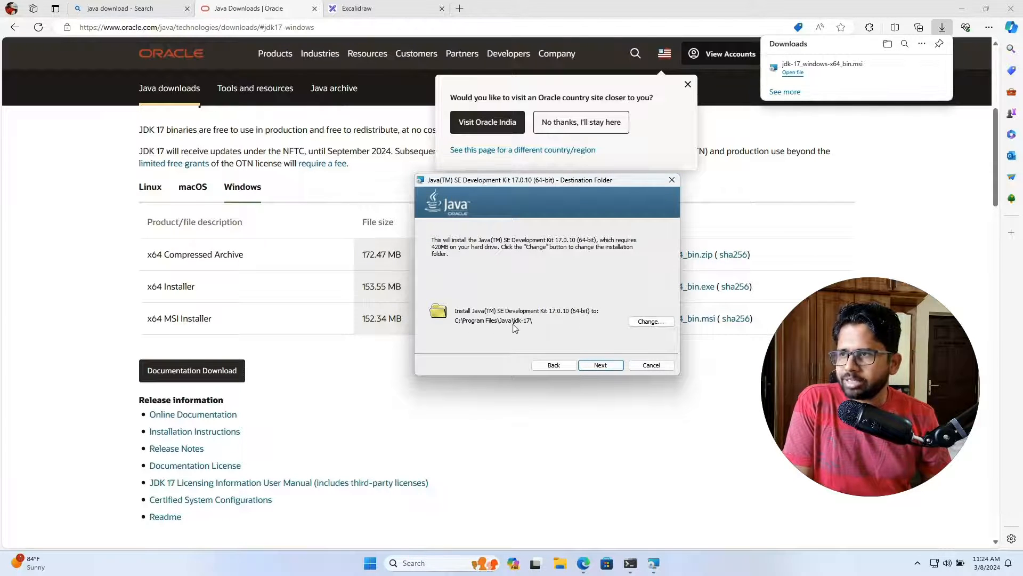
mouse_move(524, 339)
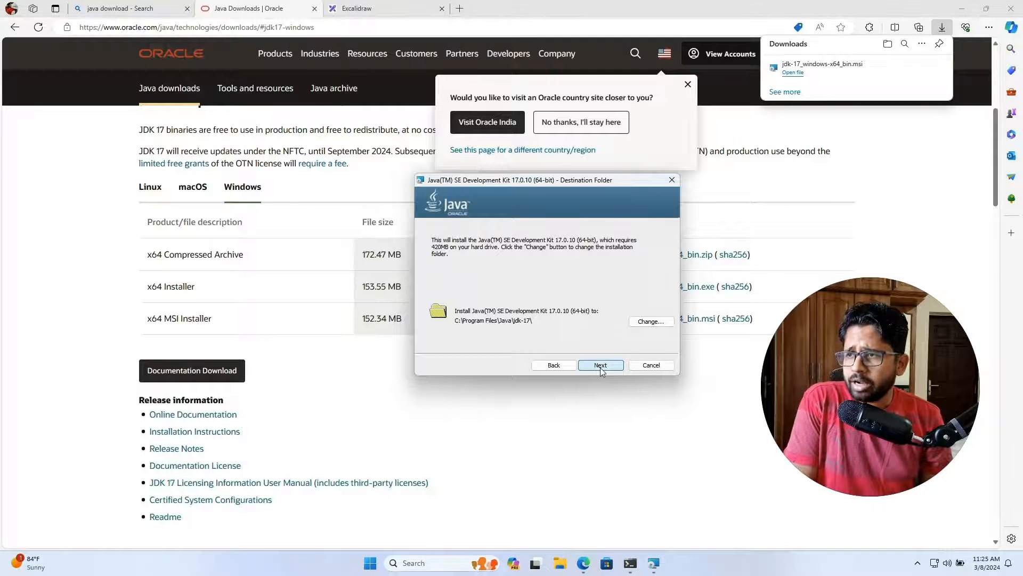
click(599, 365)
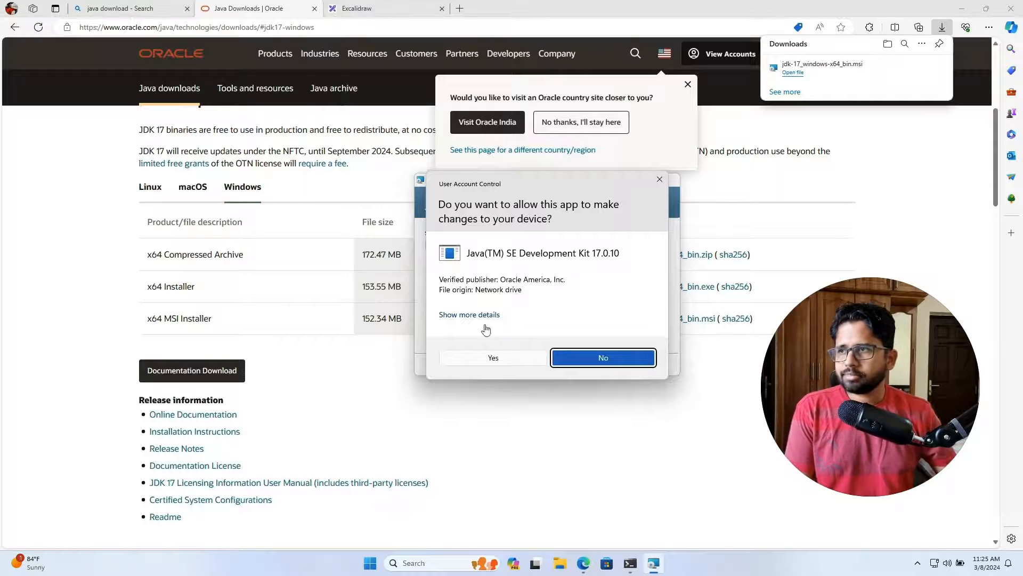
click(492, 358)
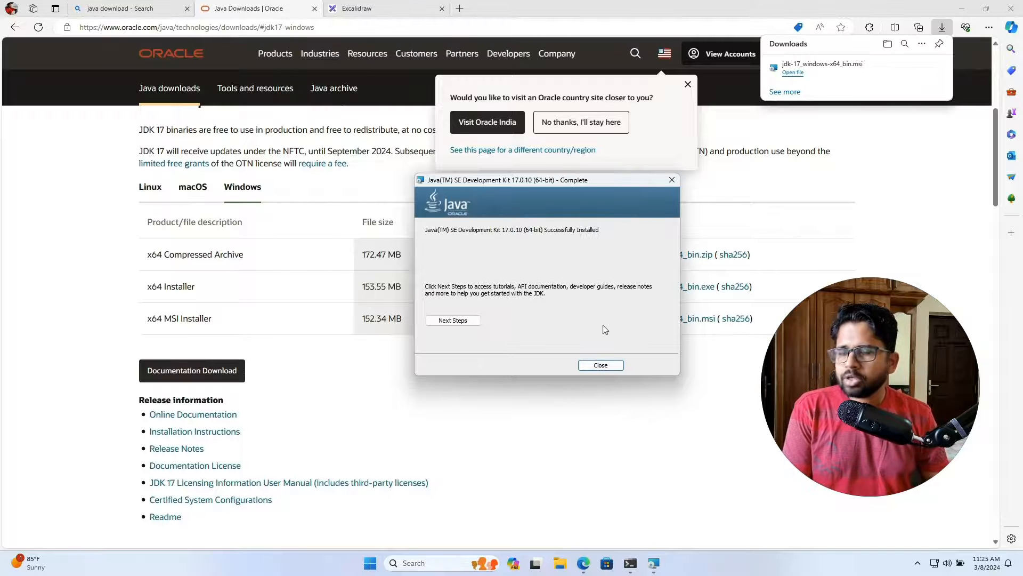
mouse_move(464, 301)
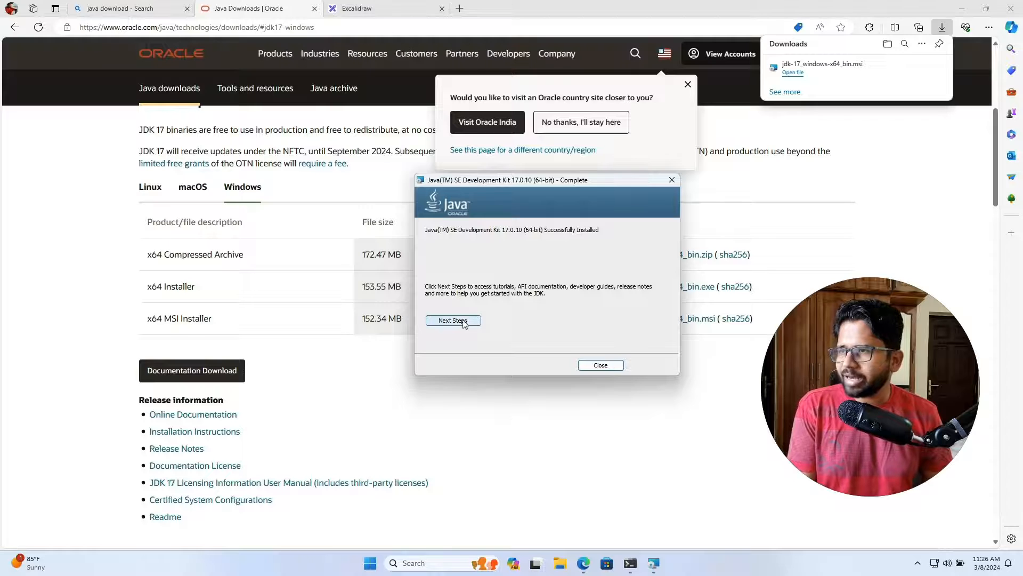
mouse_move(522, 249)
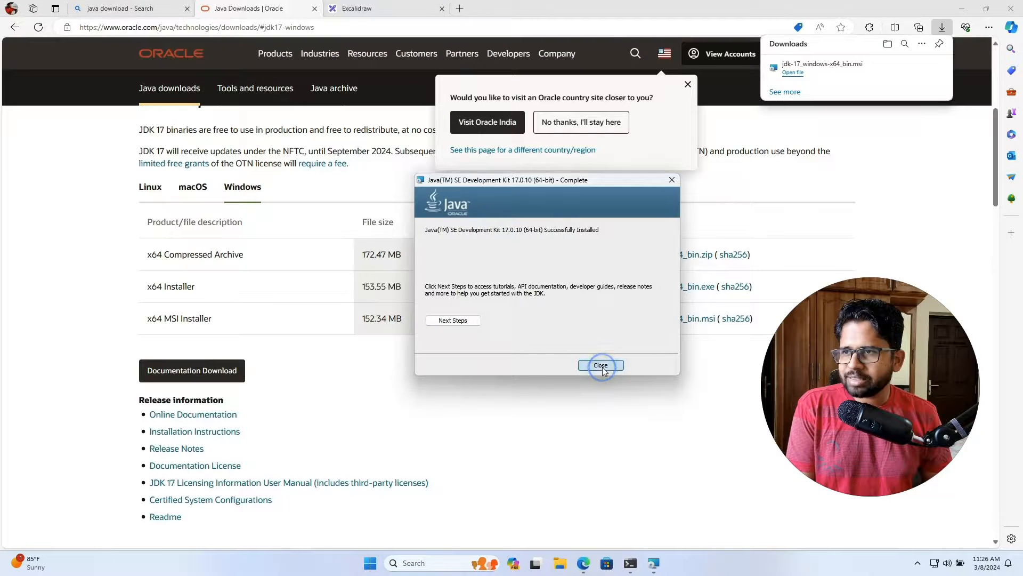
Step: Close the JDK 17.0.10 'Successfully Installed' dialog
click(600, 364)
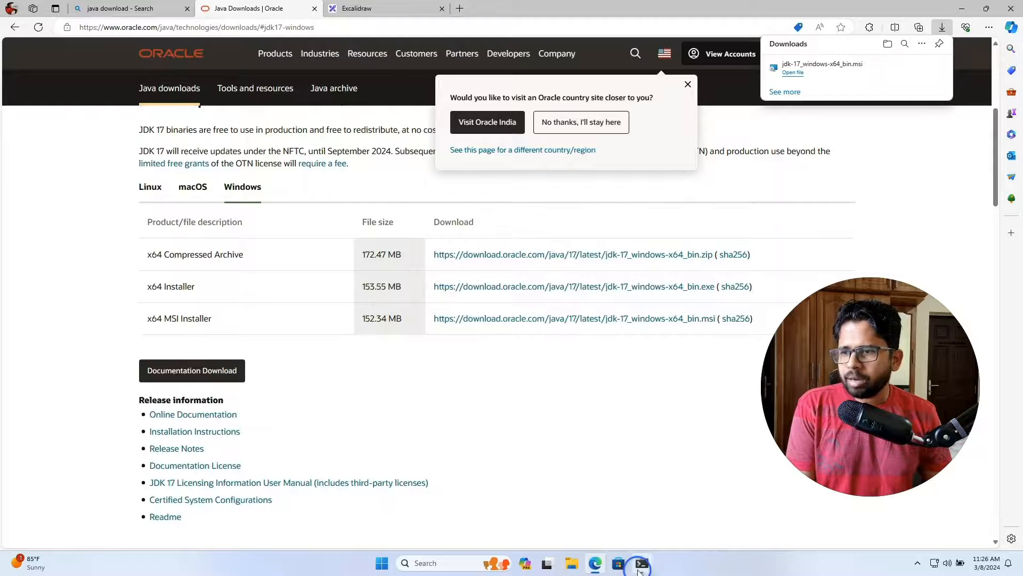
Step: Launch a new Command Prompt from the Start menu
click(638, 563)
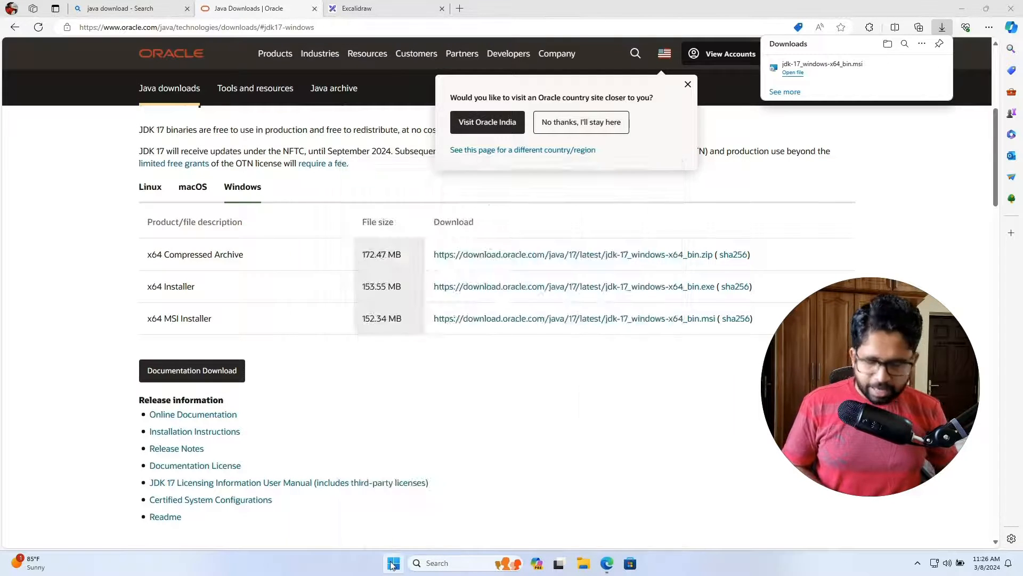
click(393, 563)
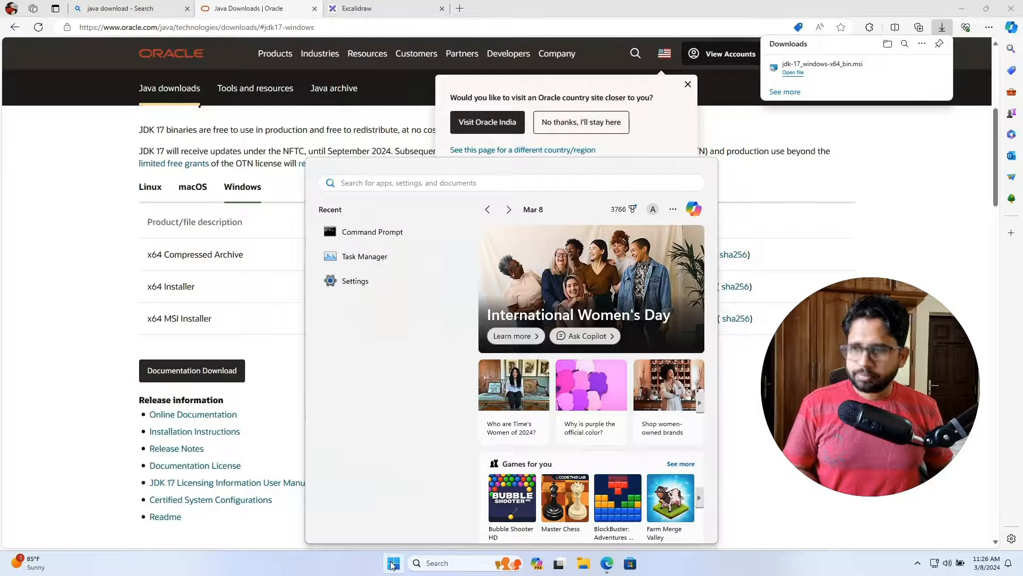
click(372, 231)
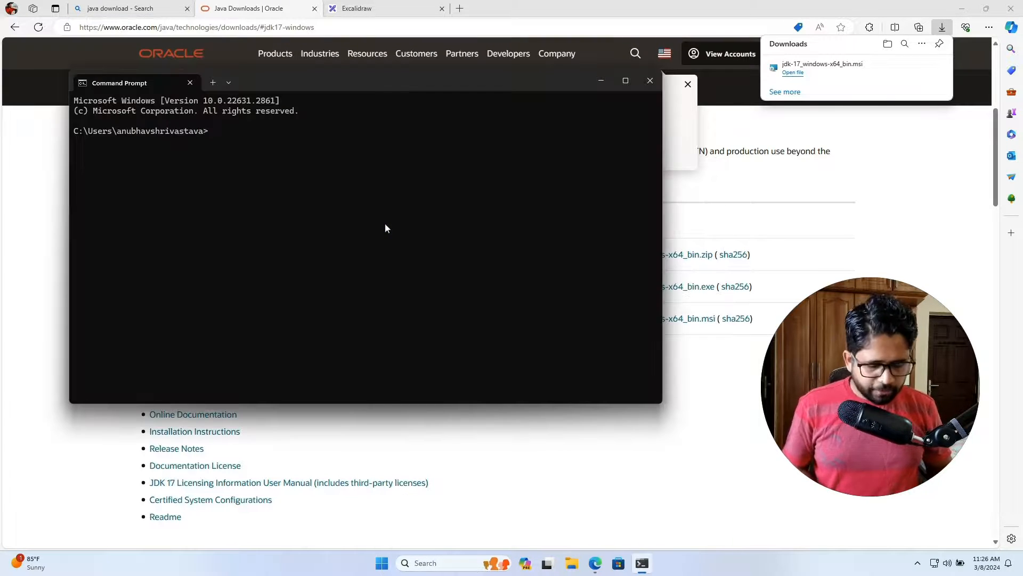
Step: Run 'java' and 'java -version' confirming Java 17.0.10 LTS is installed
text(java)
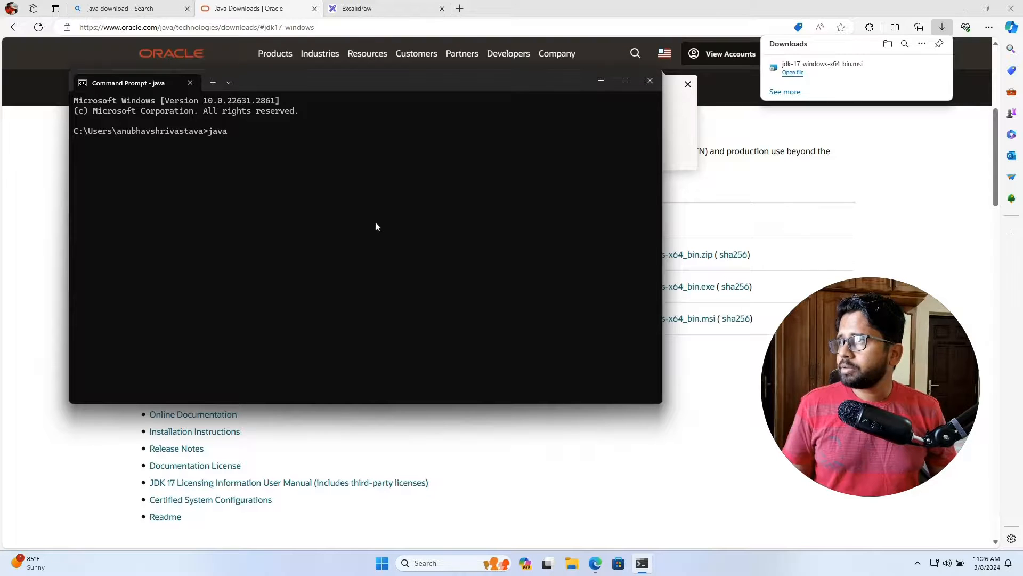
key(Return)
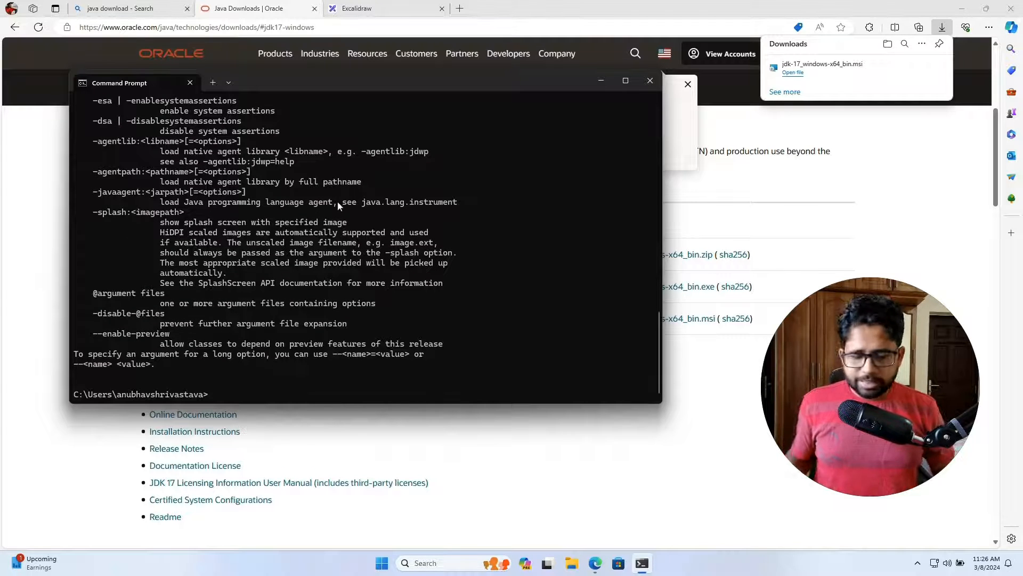
text(java -version)
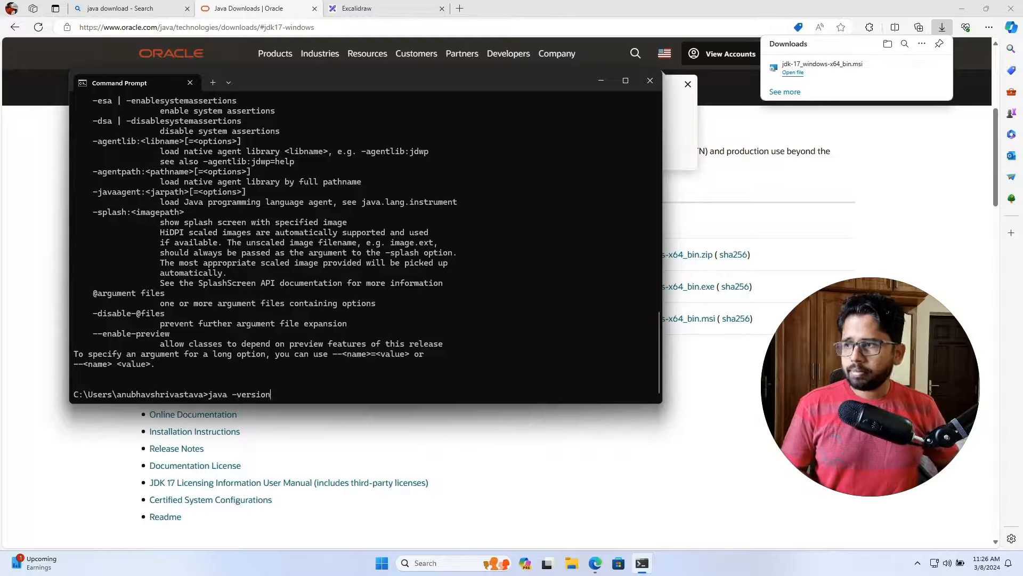
key(Return)
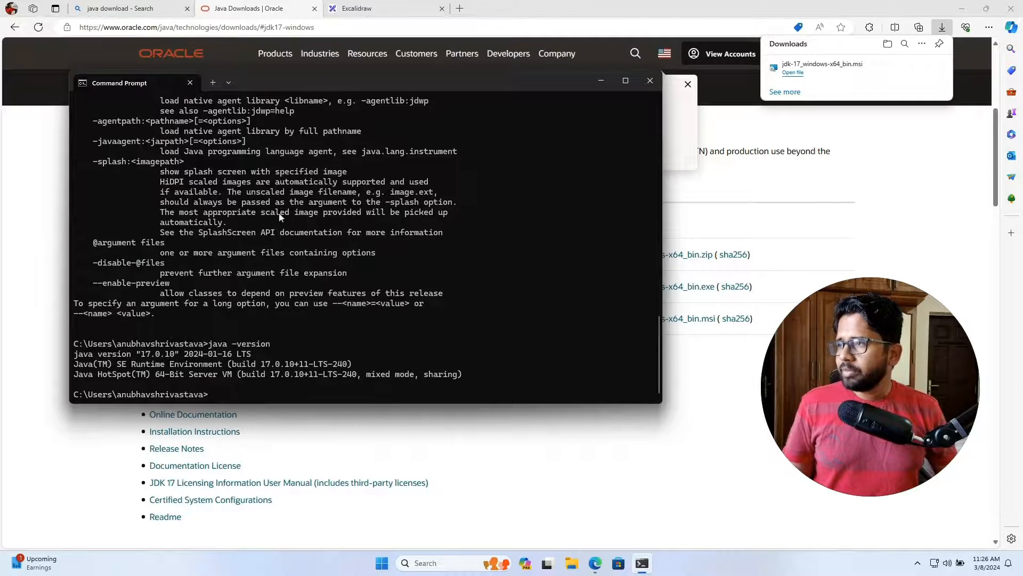
mouse_move(344, 334)
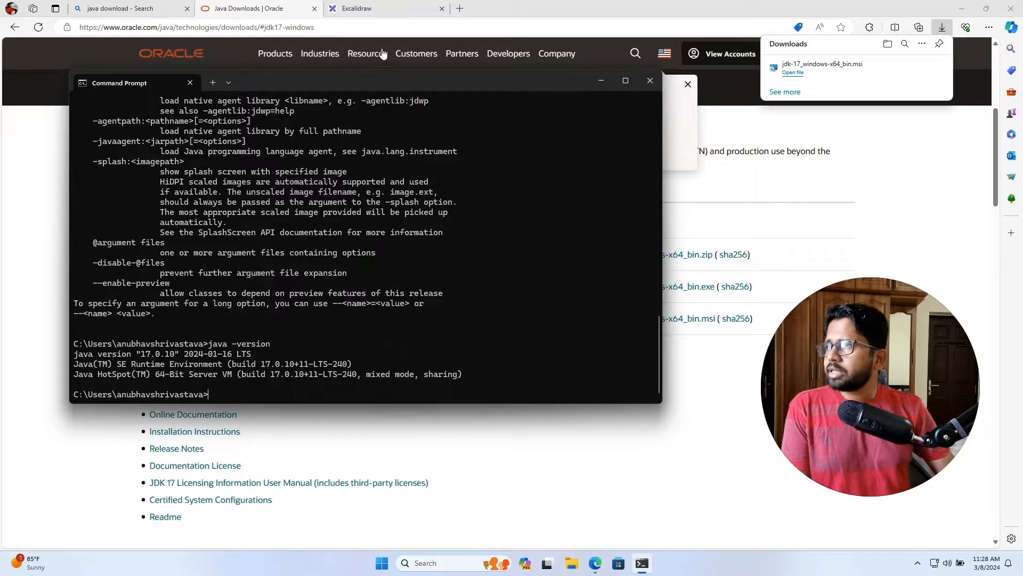
Step: Leave the Java 17.0.10 console check and bring the Excalidraw 'Why Java' notes back to front
click(649, 80)
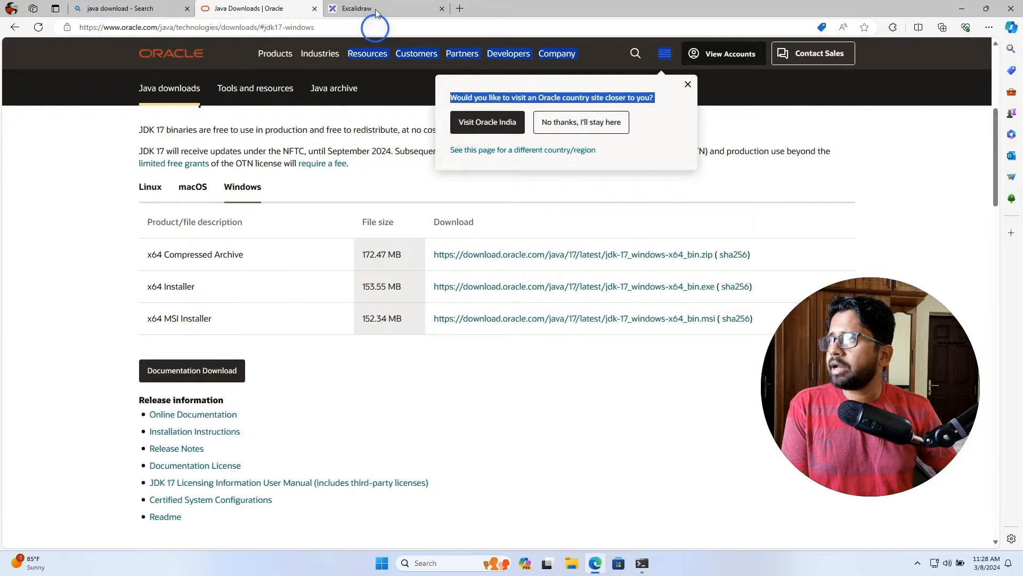
click(356, 9)
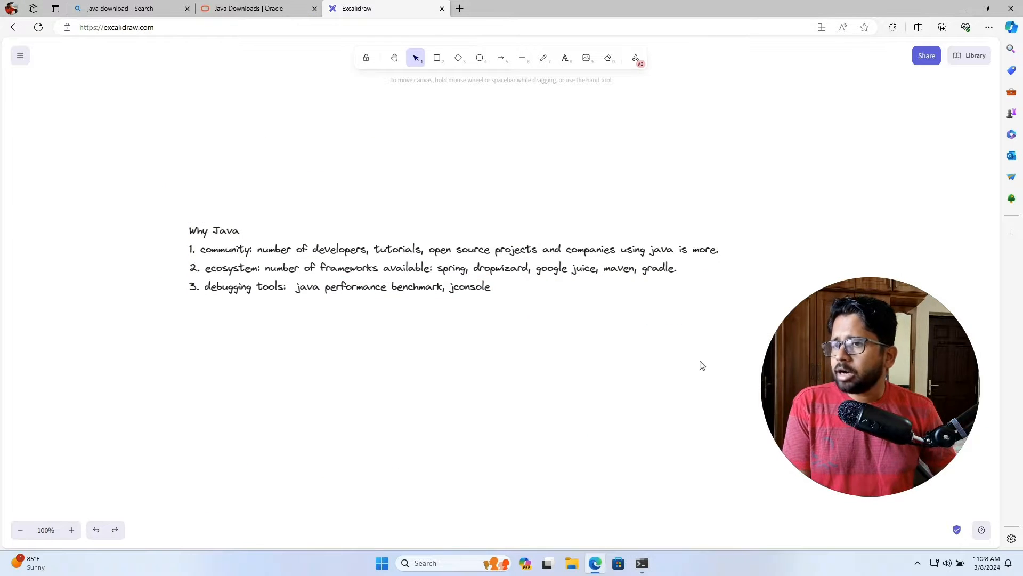